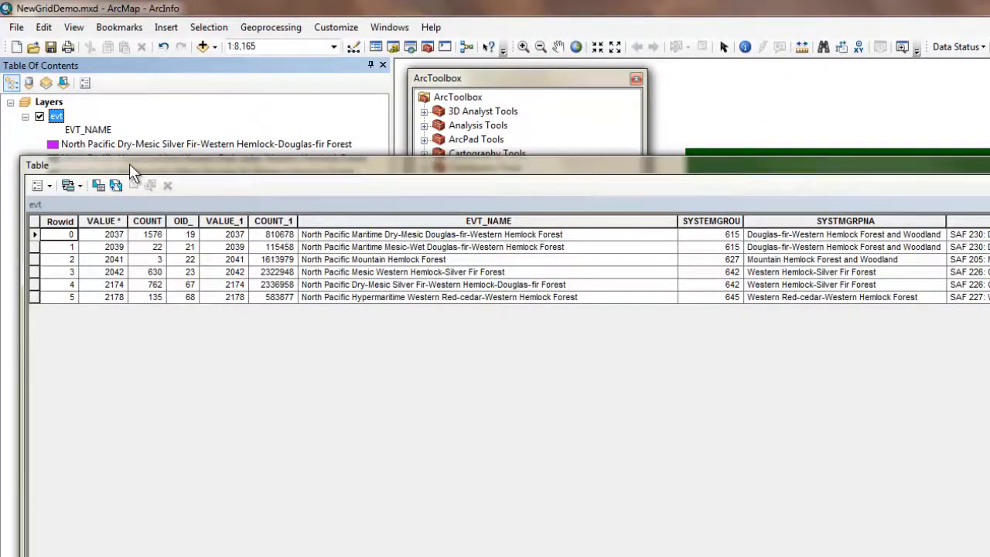
- Highlight the SYSTMGRPNA column, then close the vegetation grid's attribute table
click(854, 220)
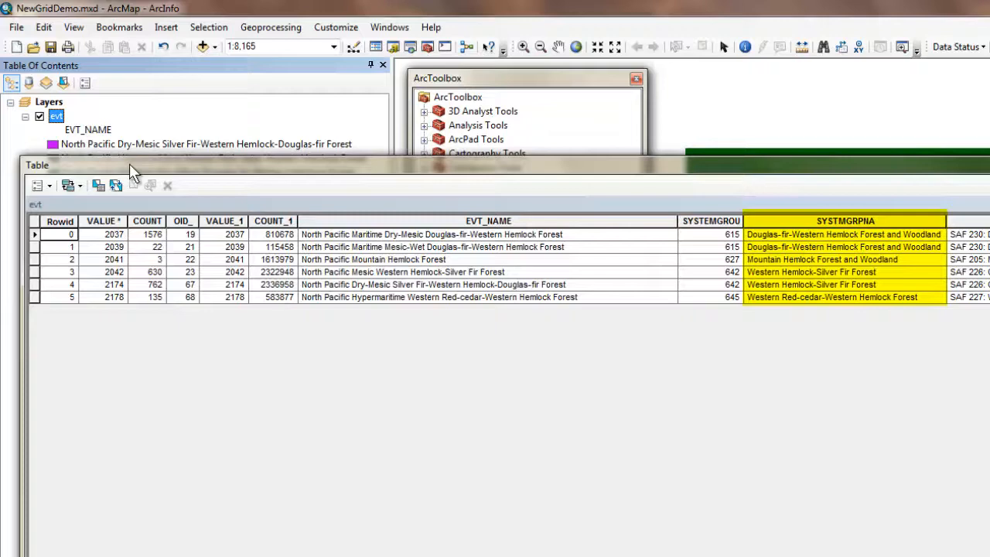
click(841, 221)
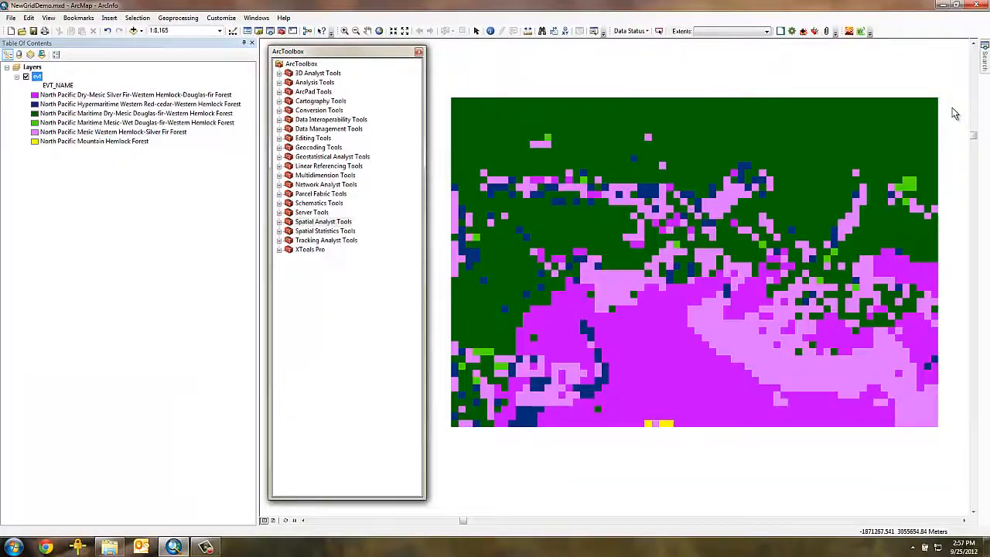
mouse_move(810, 118)
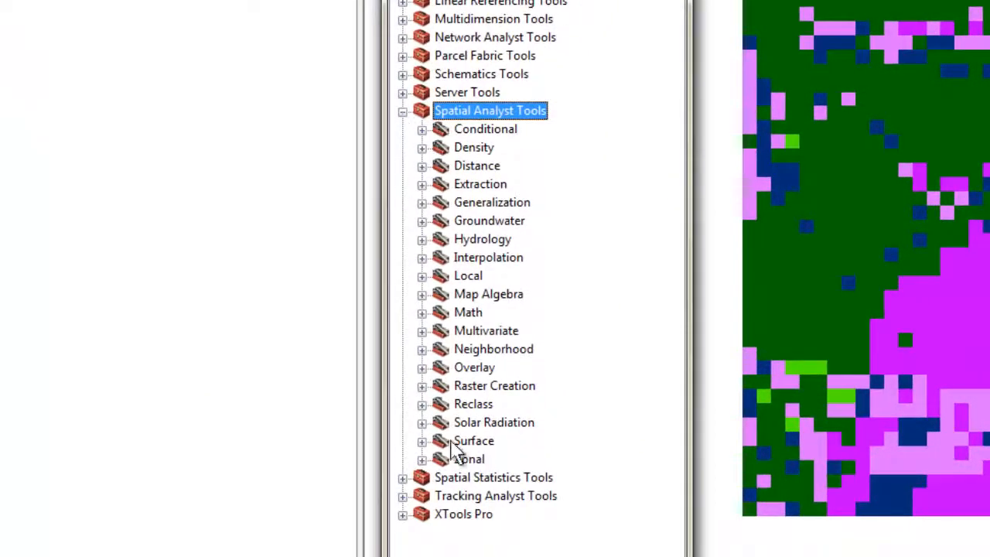
- Expand the Reclass toolset under Spatial Analyst Tools to list Lookup
click(422, 404)
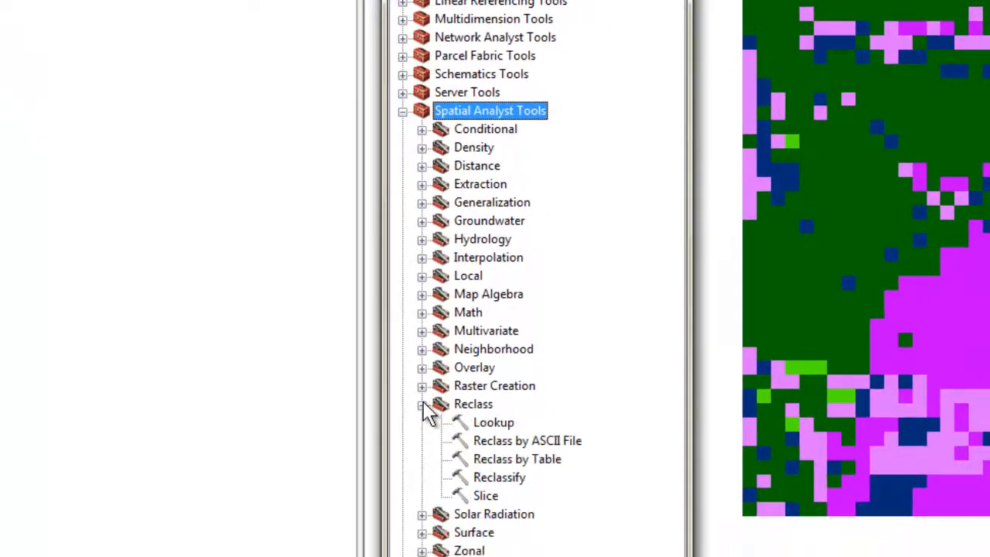
mouse_move(502, 428)
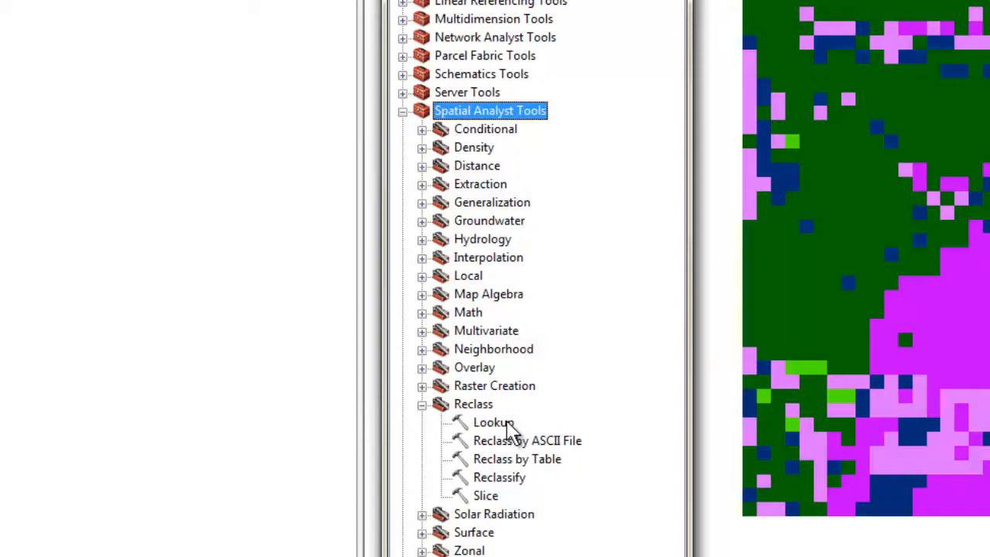
- Run Lookup on the evt grid with SYSTMGRPNA as lookup field, writing Lookup_evt5
double_click(492, 421)
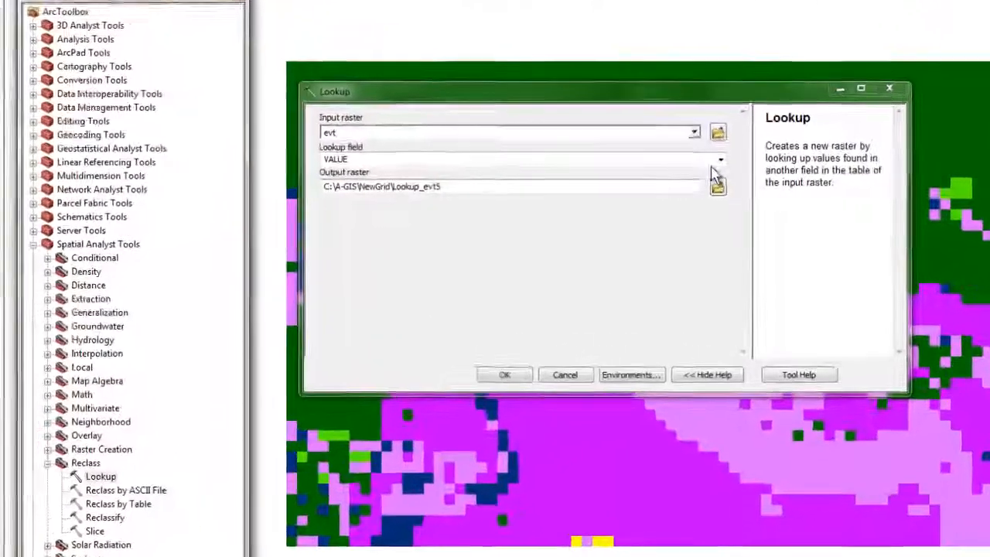
click(719, 160)
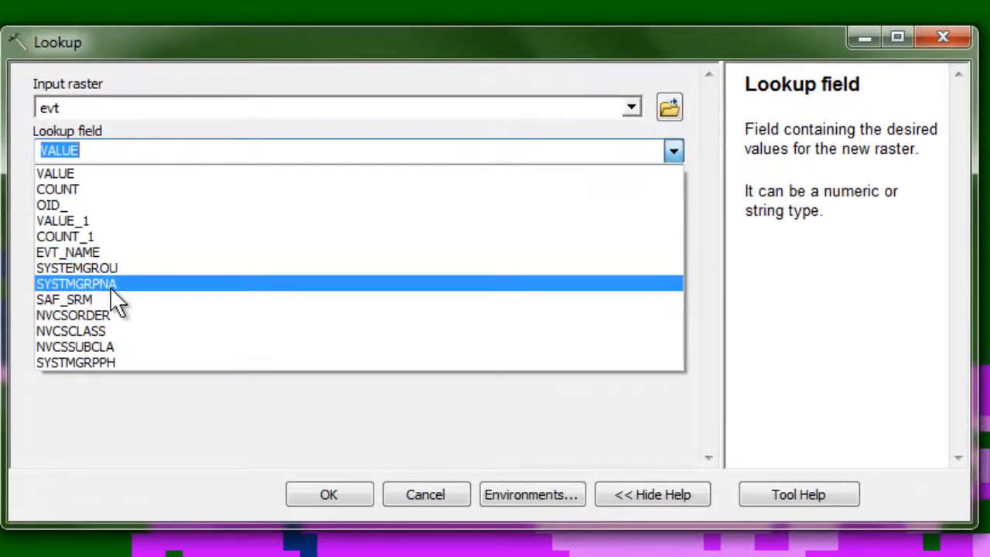
click(75, 283)
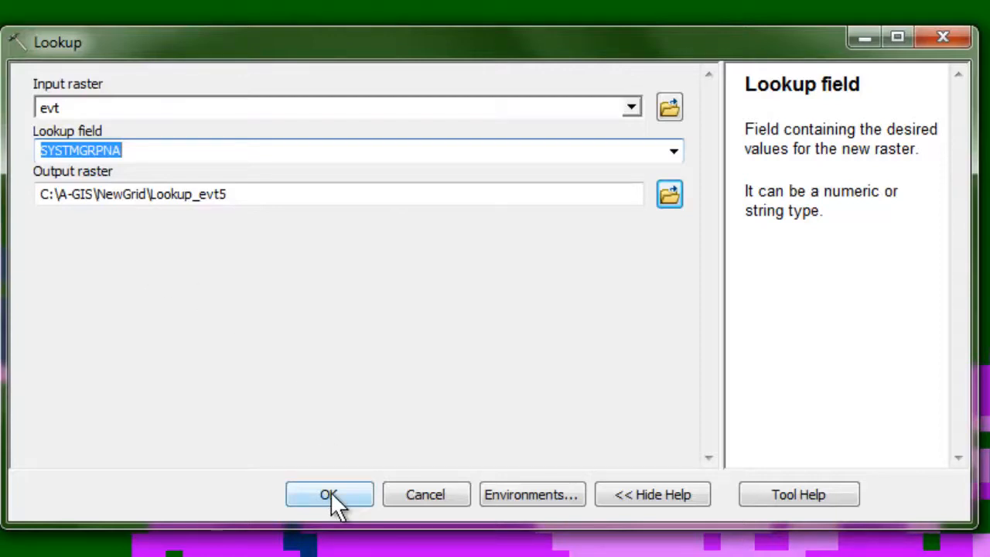
click(328, 495)
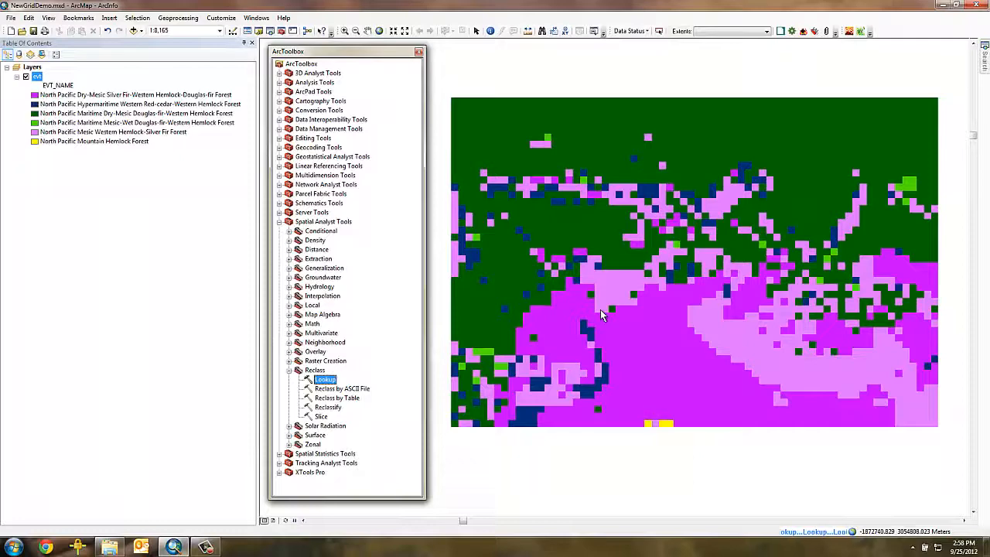